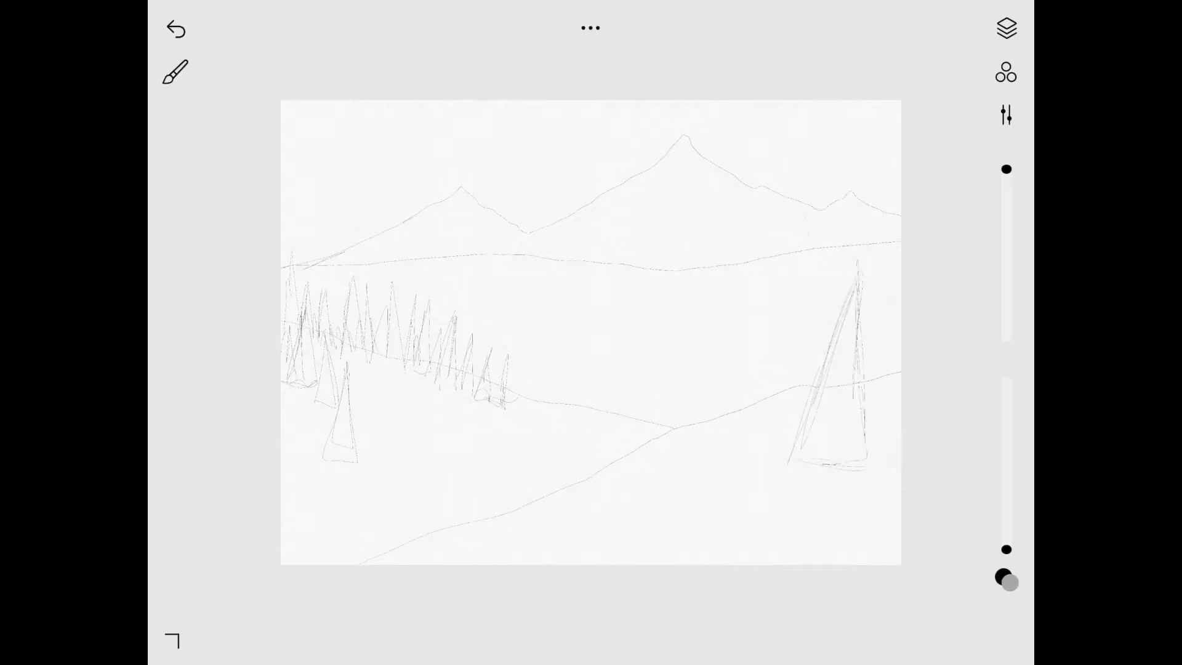
# Step: Ink the large elk head, small distant elk and two right-hand pines with the fine pen
pyautogui.click(174, 72)
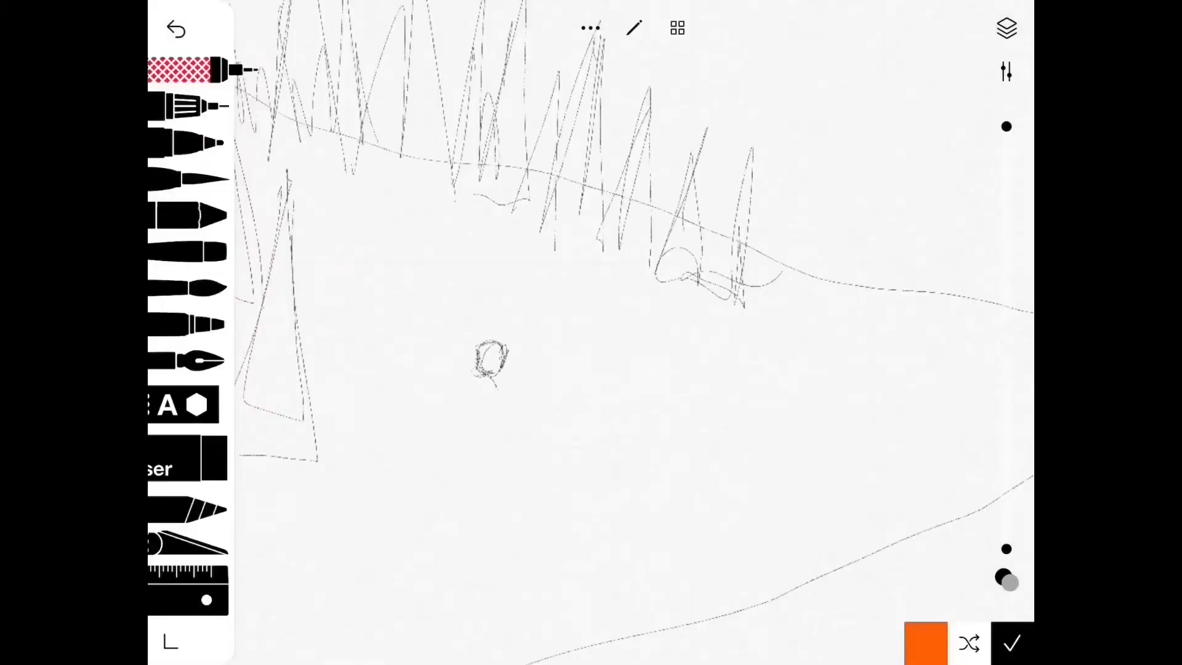
pyautogui.moveTo(490, 355); pyautogui.dragTo(535, 483)
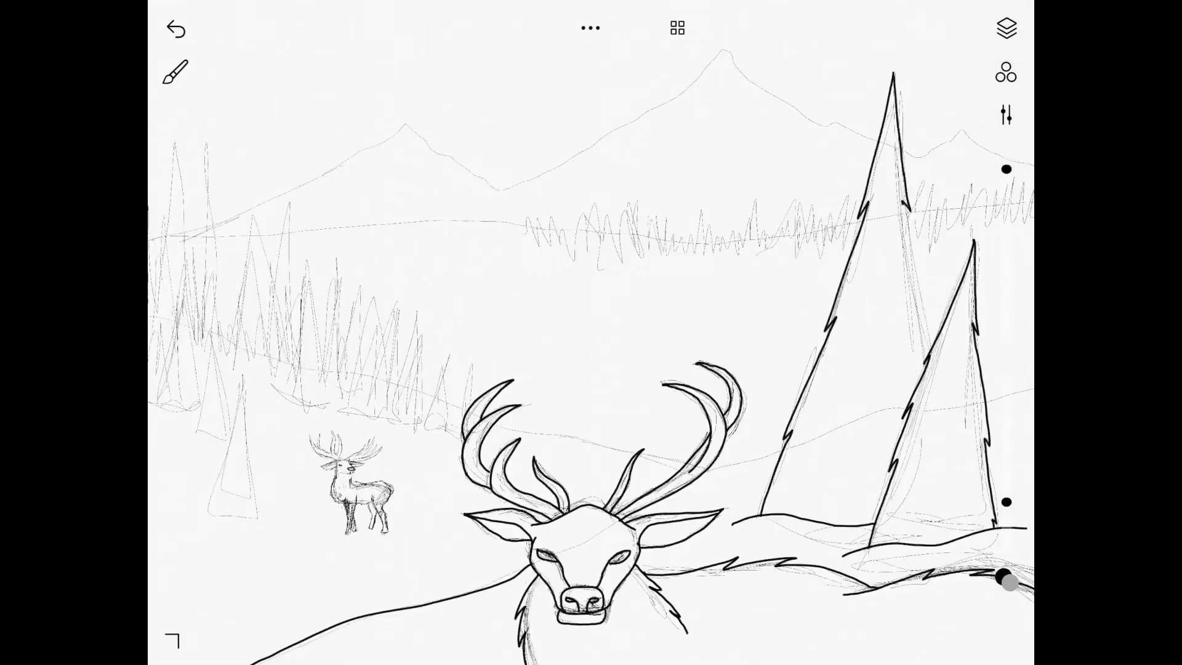
# Step: Outline each pine in the left hillside forest cluster in ink
pyautogui.click(1006, 27)
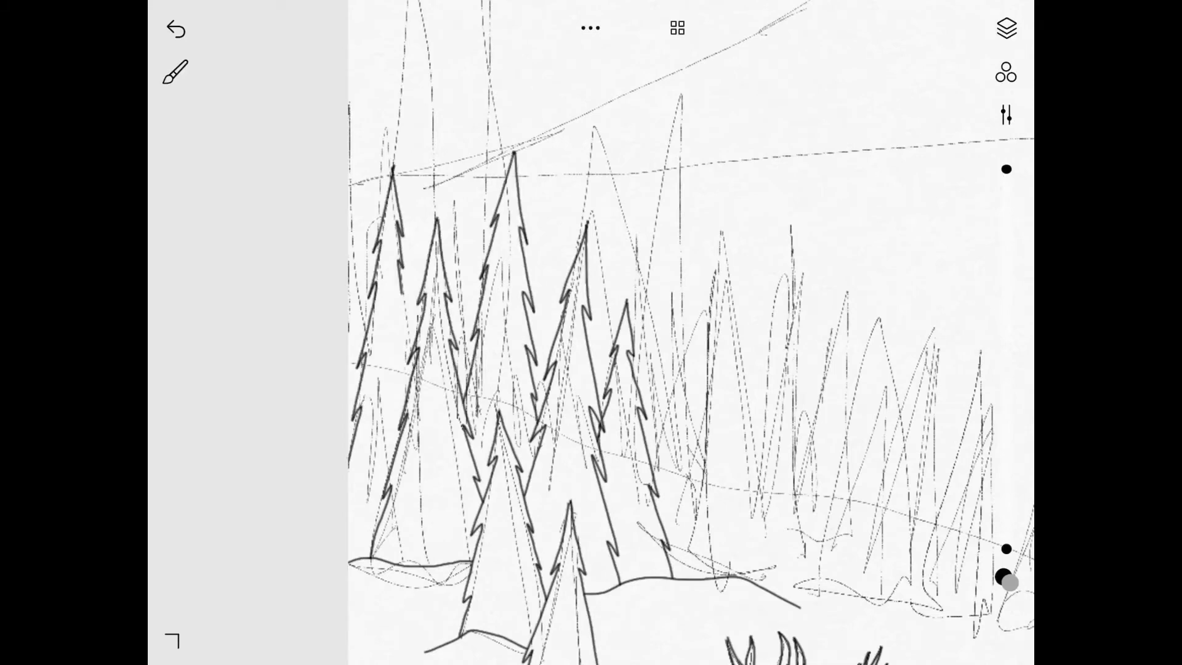
pyautogui.click(173, 72)
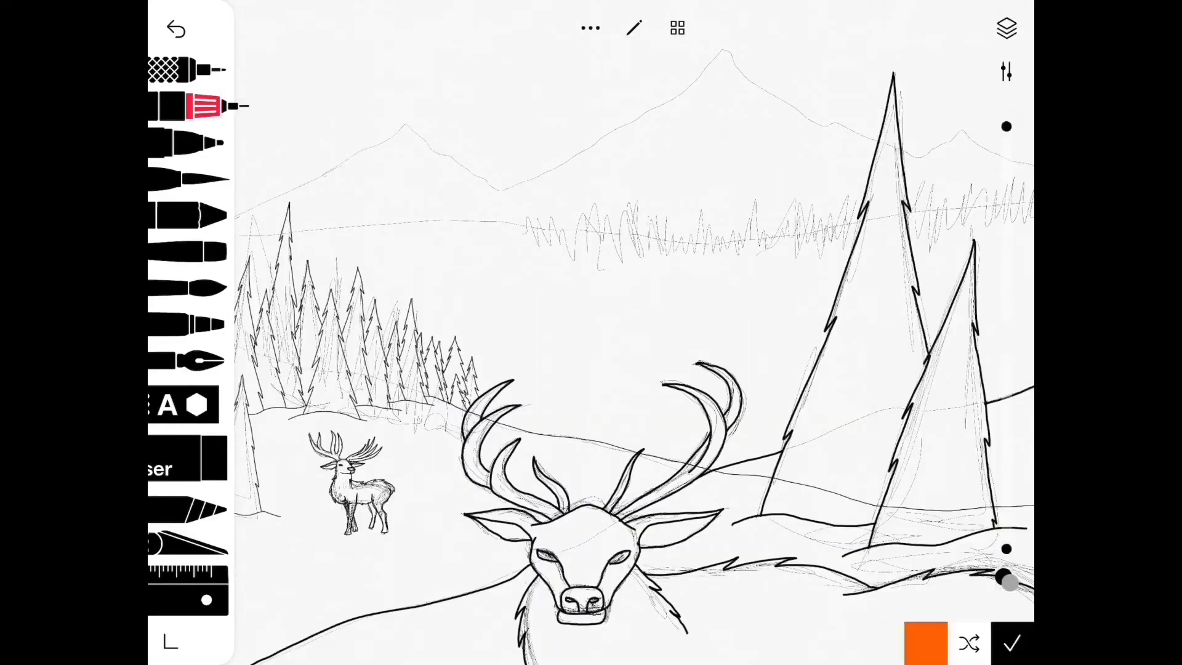
# Step: Ink the mountain ridges, far treeline and horizon, then hide the sketch layer
pyautogui.click(211, 105)
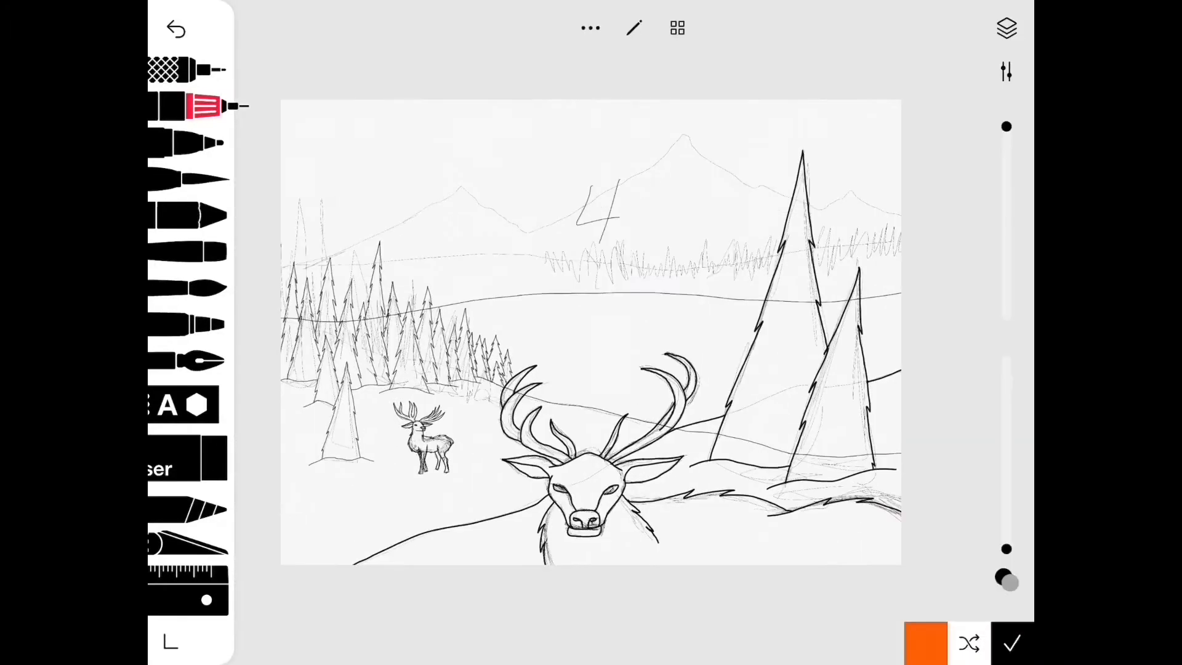
pyautogui.click(1005, 28)
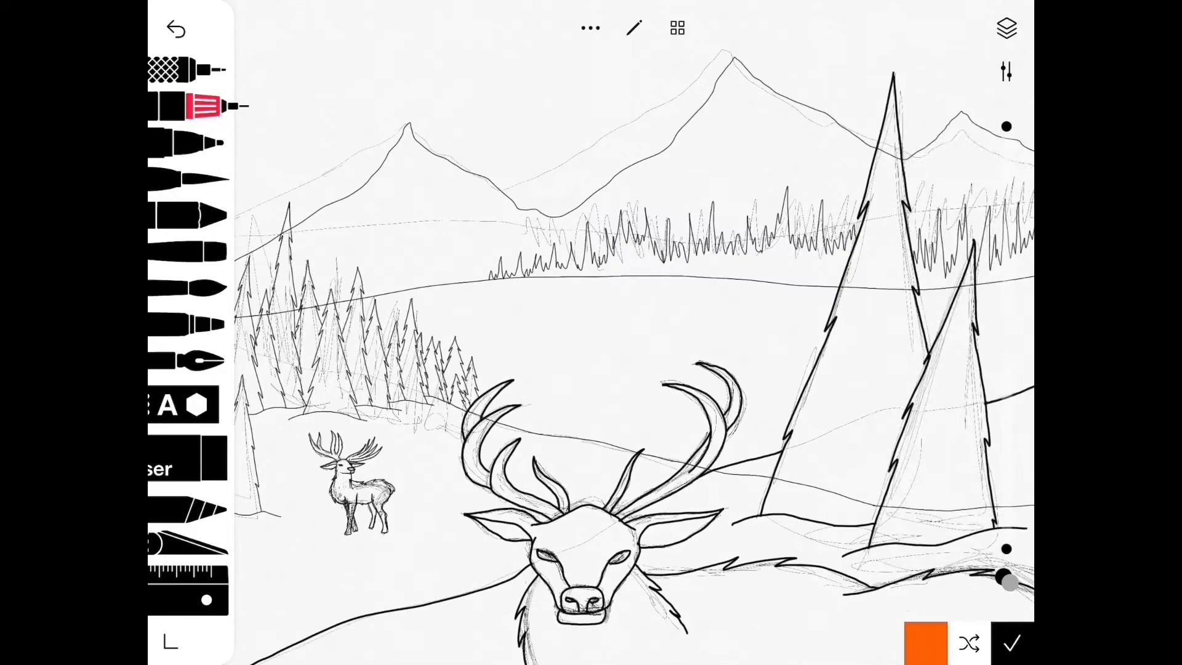
pyautogui.click(1006, 28)
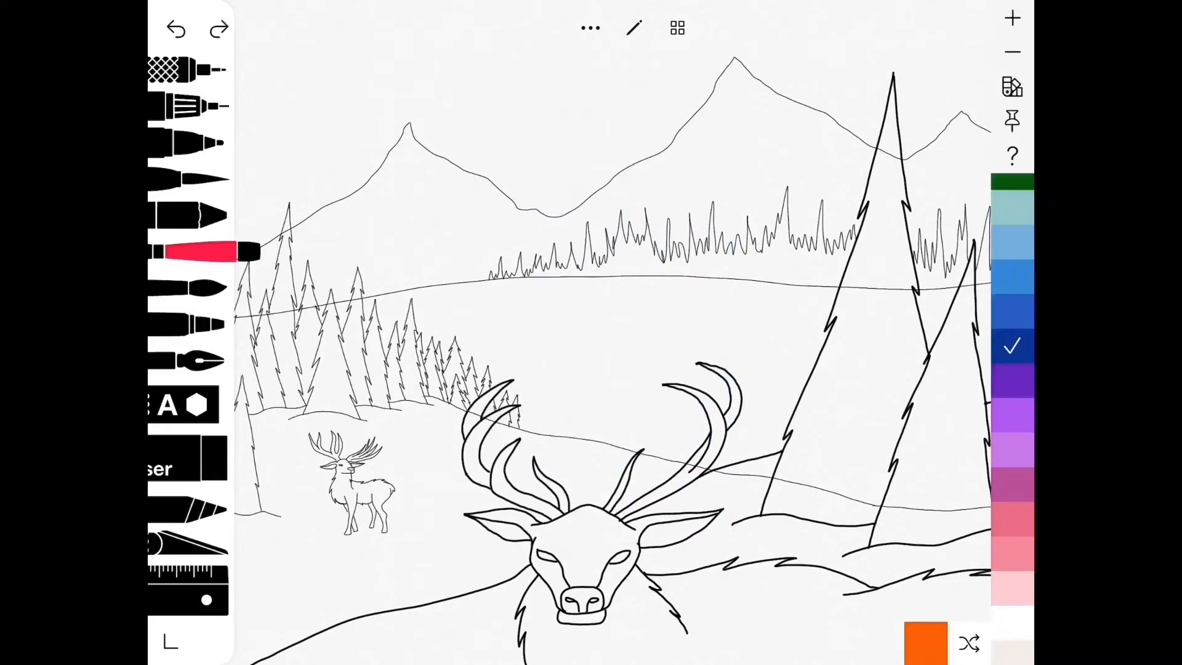
# Step: Fill sky, mountains, slopes, pines and both elk with blues, darker toward the foreground
pyautogui.moveTo(607, 302); pyautogui.dragTo(607, 384)
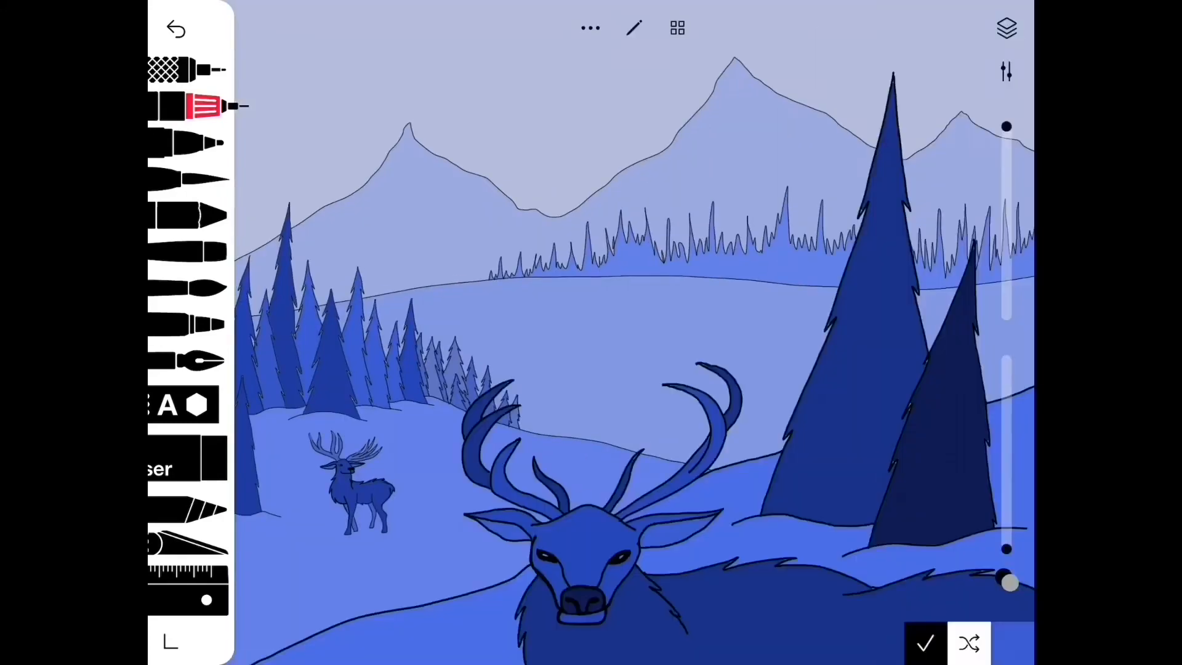
pyautogui.click(232, 406)
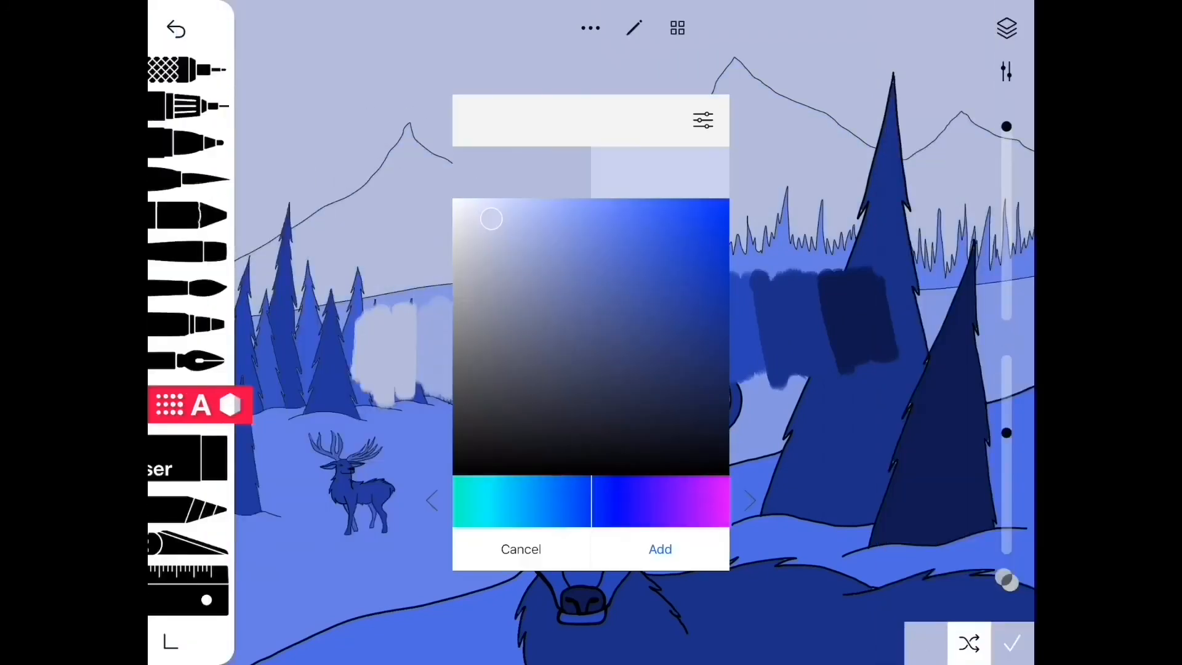